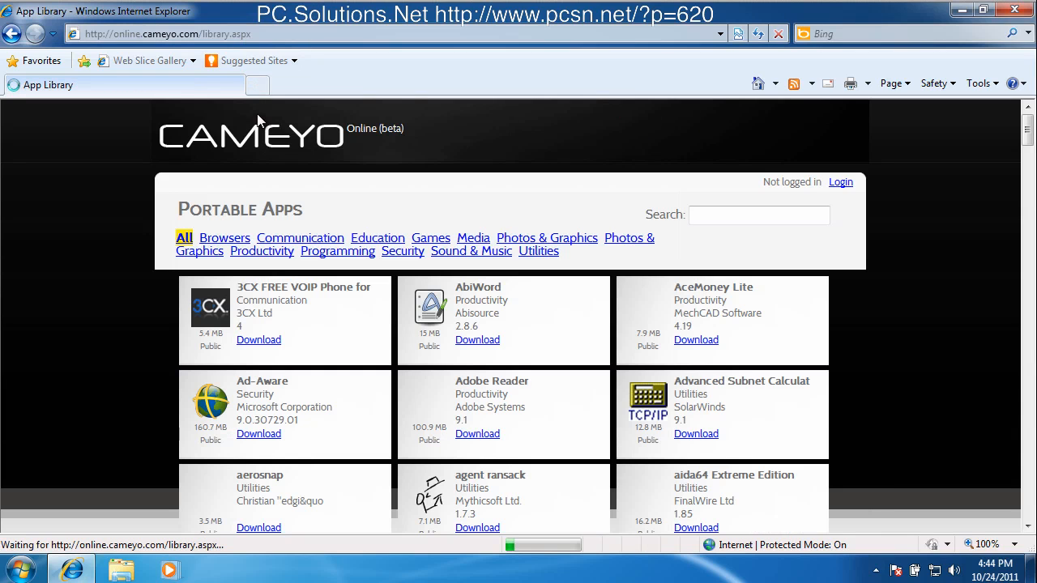
mouse_move(452, 361)
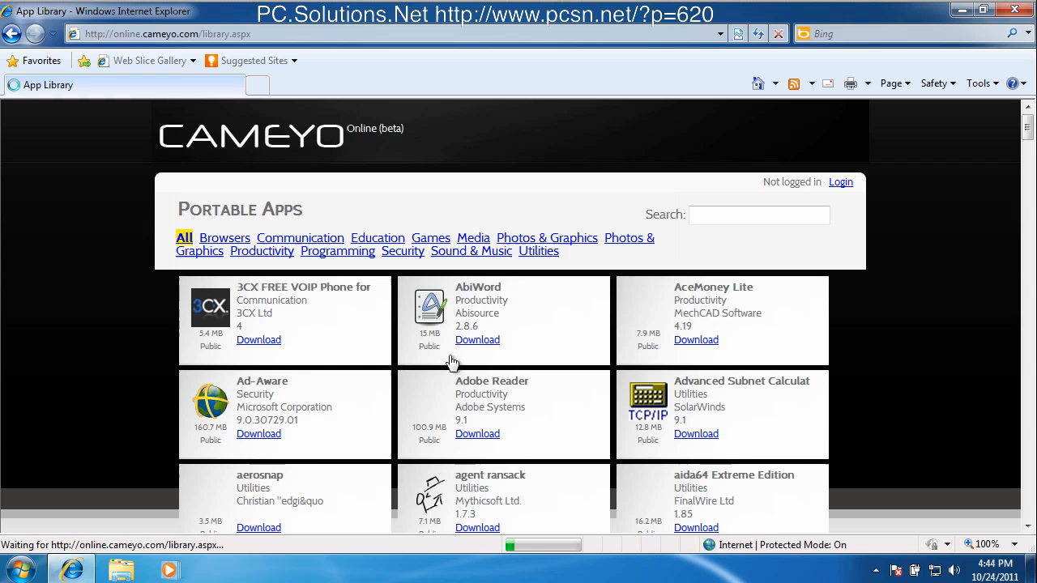
mouse_move(661, 391)
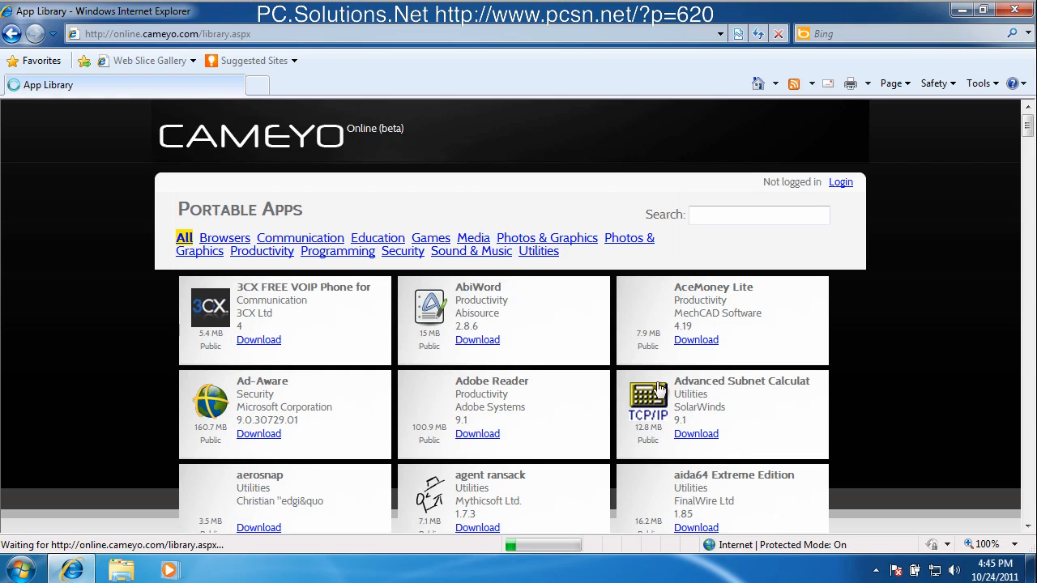
mouse_move(742, 397)
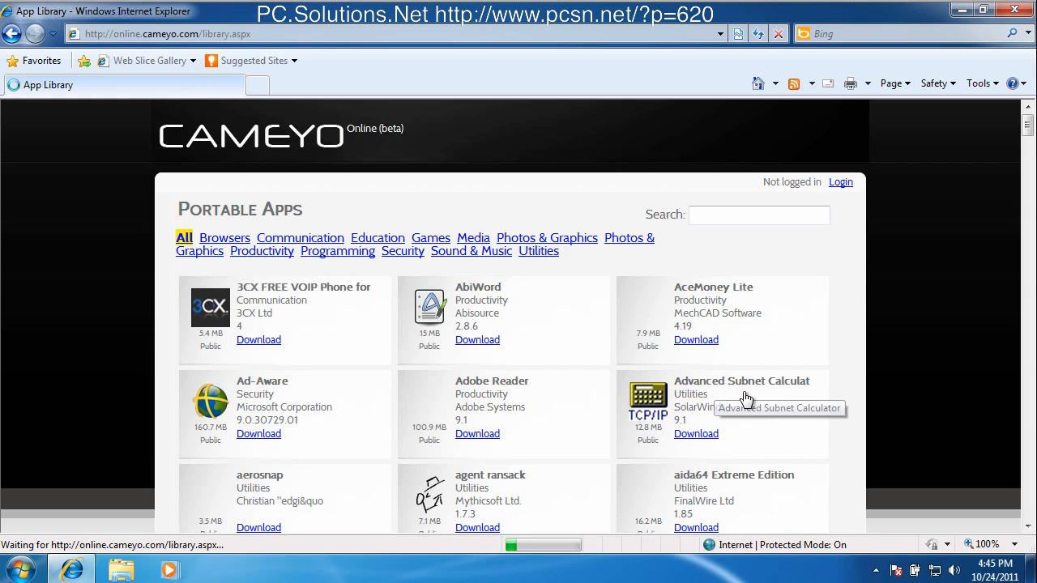
mouse_move(800, 285)
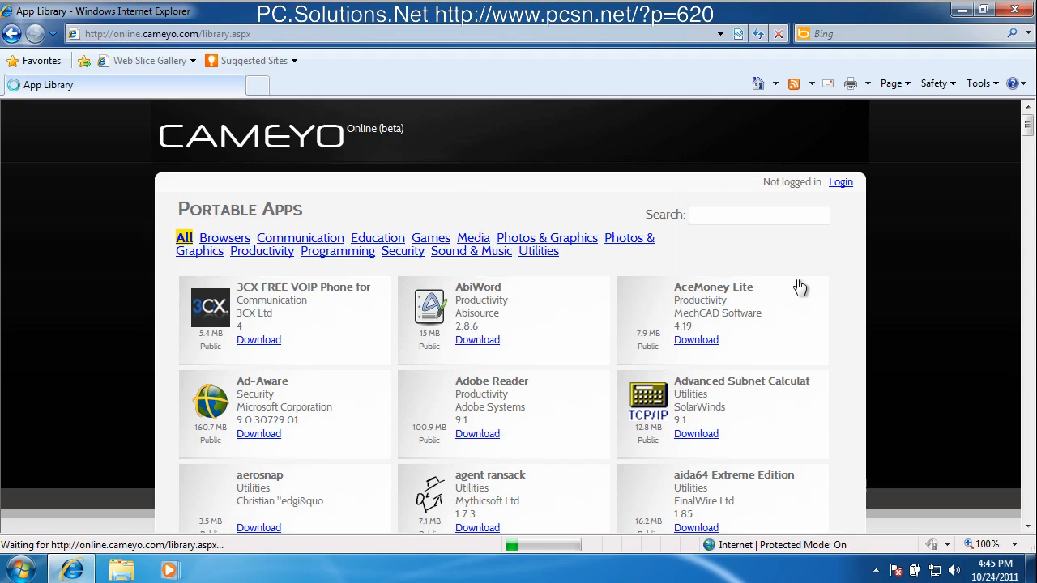
mouse_move(884, 363)
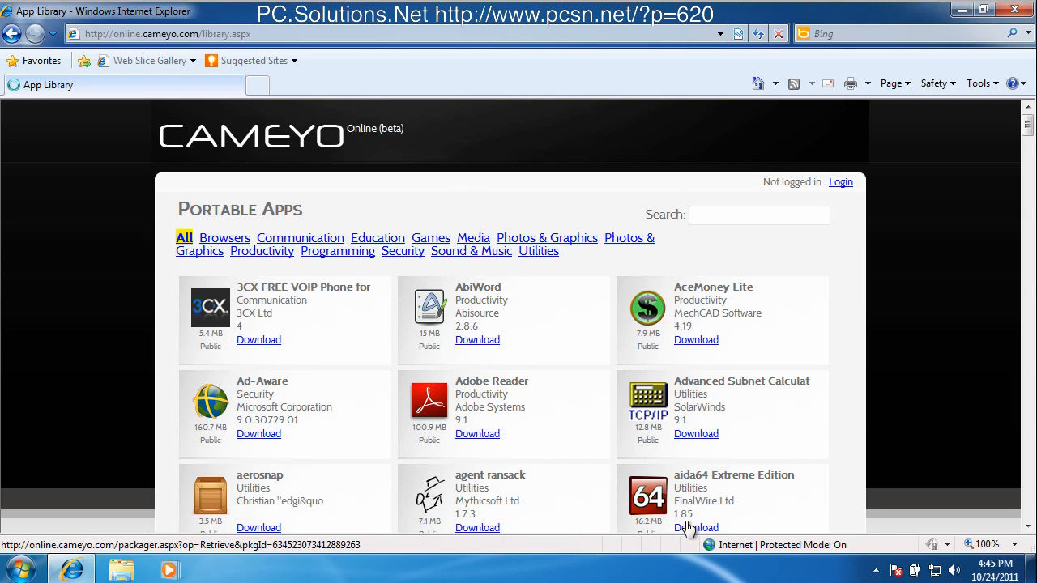
Download the aida64 Extreme Edition package (16.1 MB) and save it to the Desktop
left_click(696, 528)
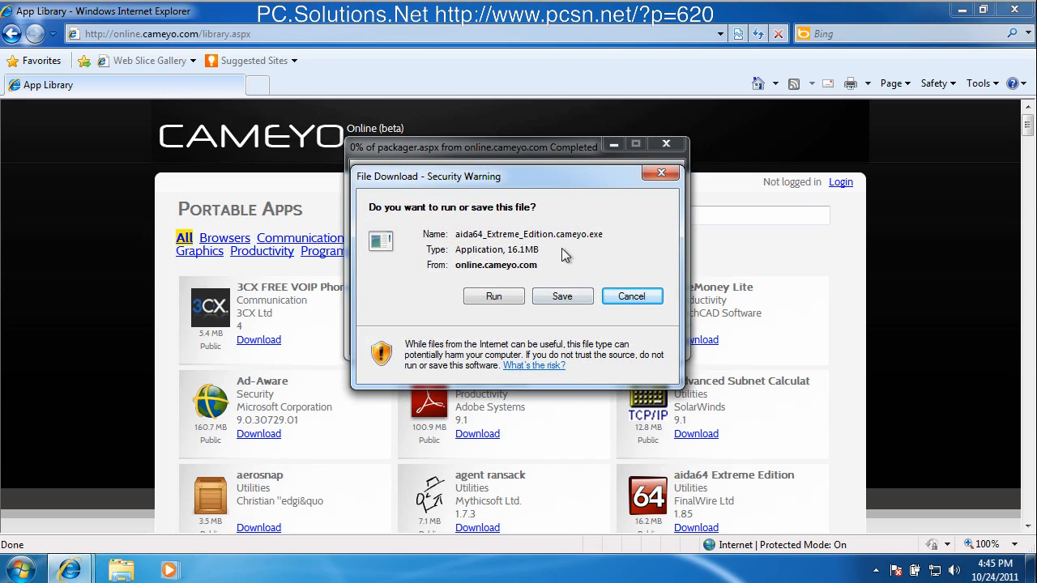
left_click(563, 295)
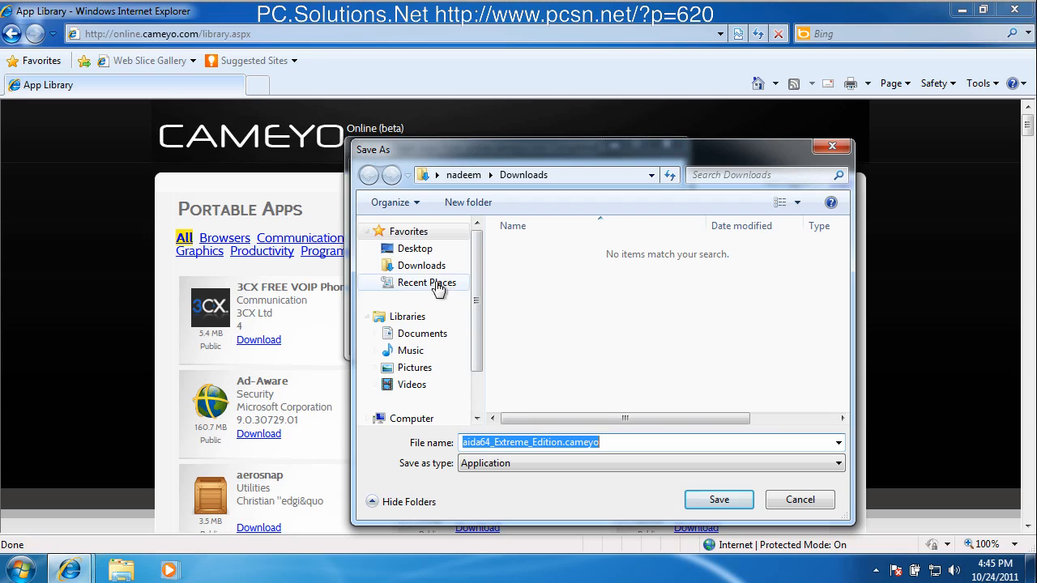
left_click(415, 248)
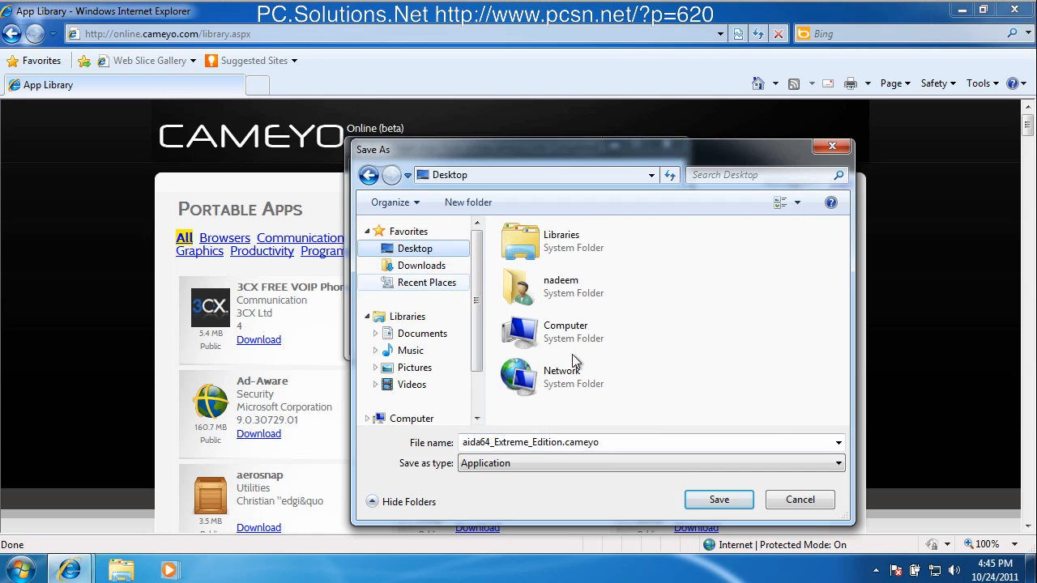
mouse_move(719, 499)
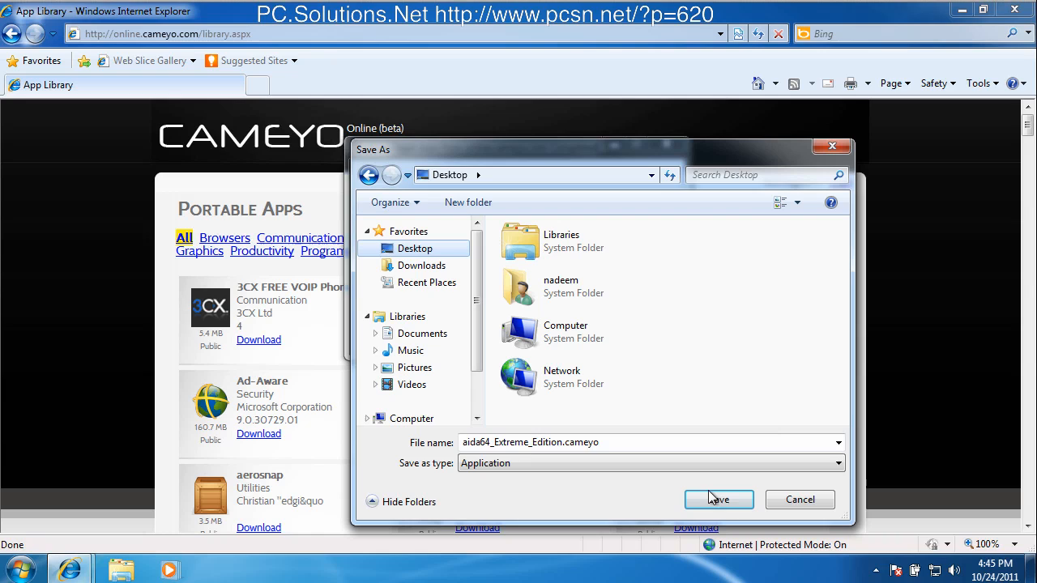
left_click(718, 499)
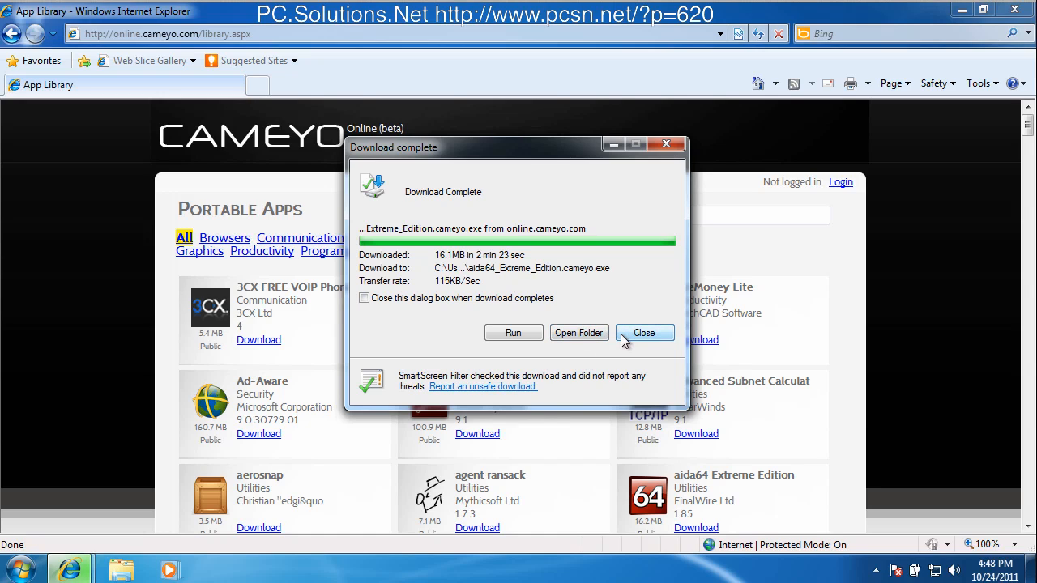
left_click(645, 333)
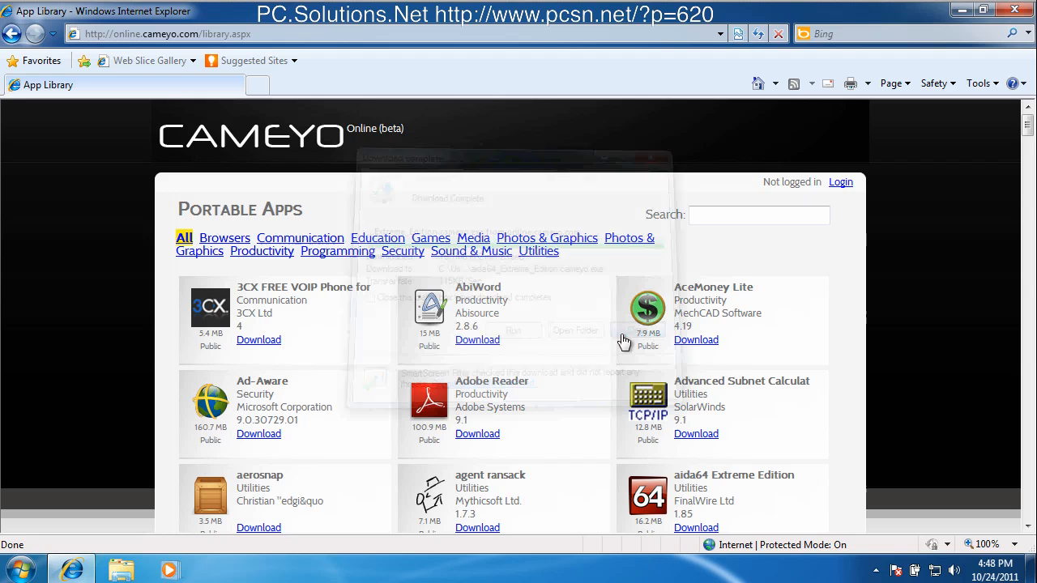
Run the downloaded aida64 Cameyo package from the desktop and launch AIDA64 Extreme Edition from its chooser
left_click(638, 331)
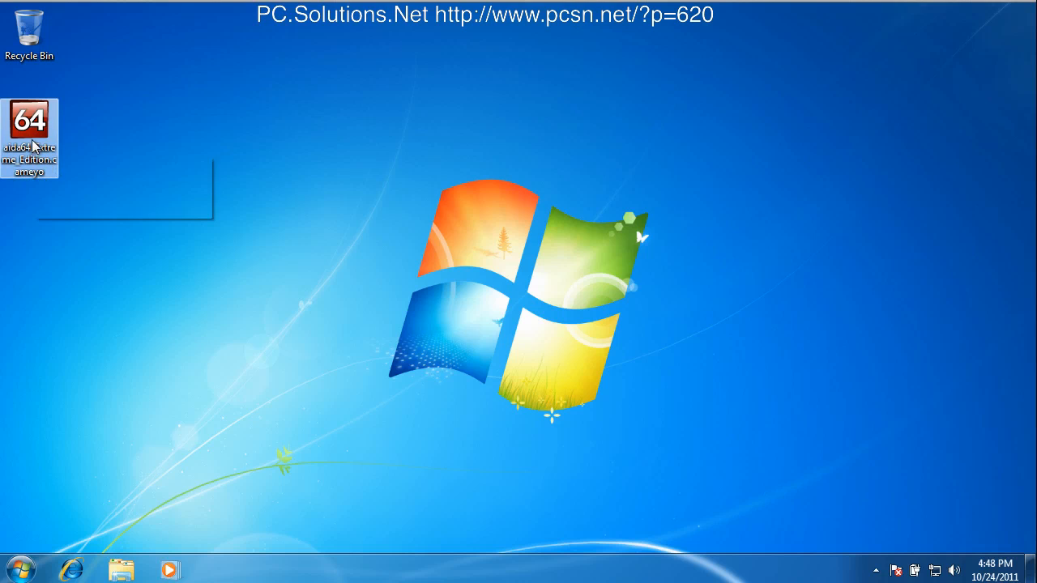
mouse_move(29, 127)
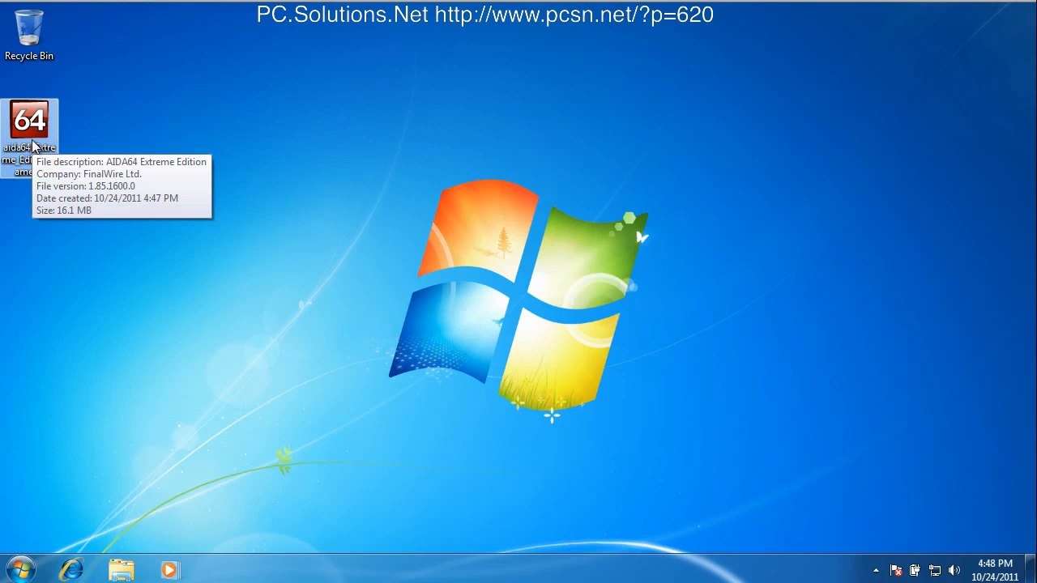
double_click(29, 122)
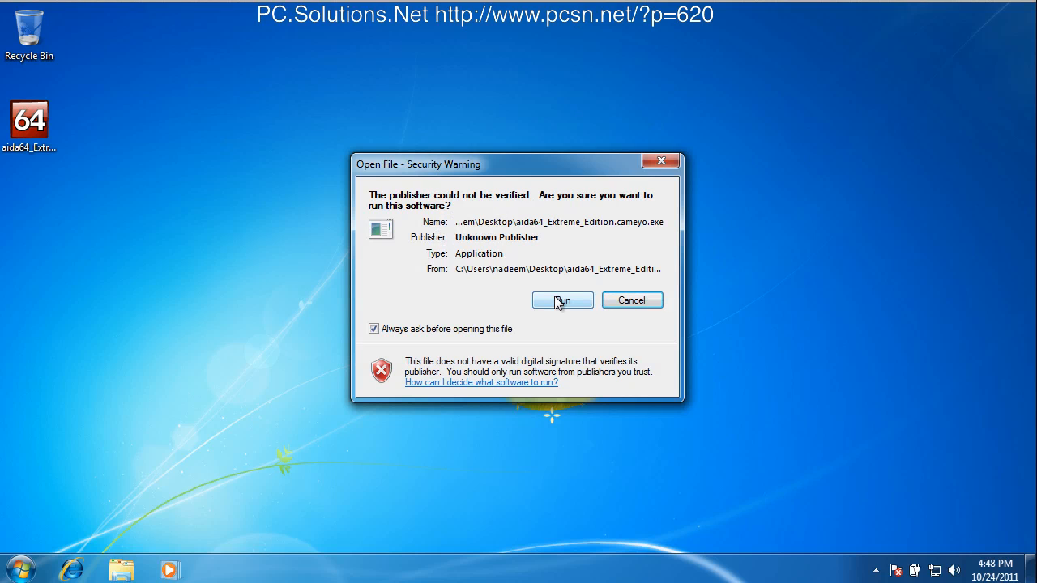
left_click(562, 300)
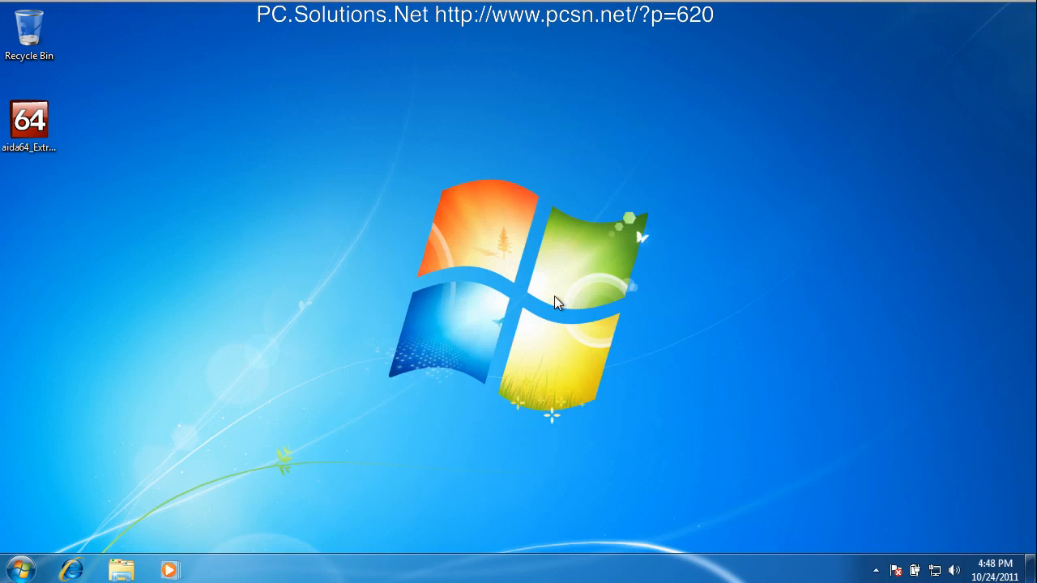
double_click(29, 120)
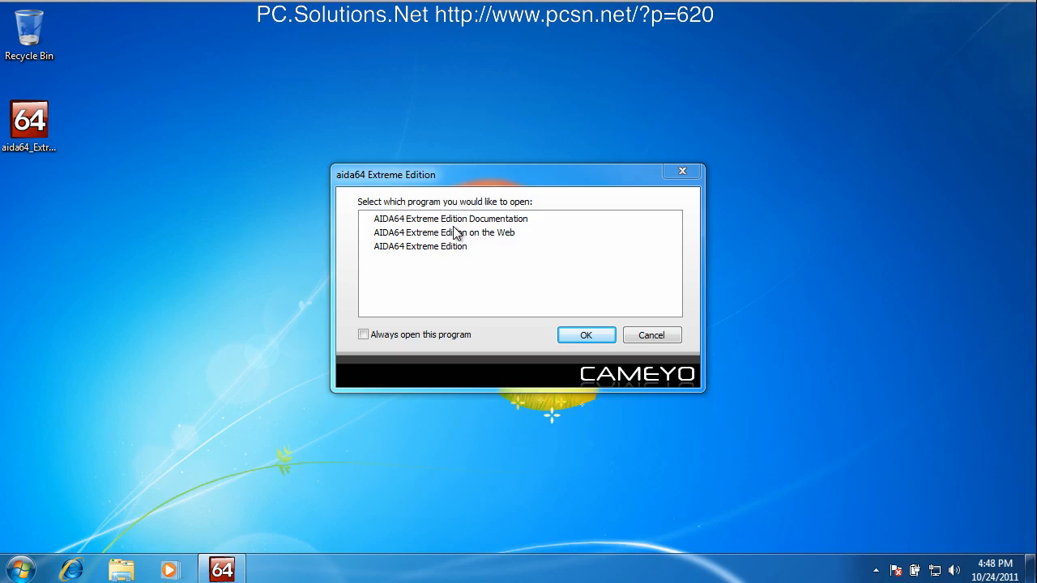
mouse_move(413, 253)
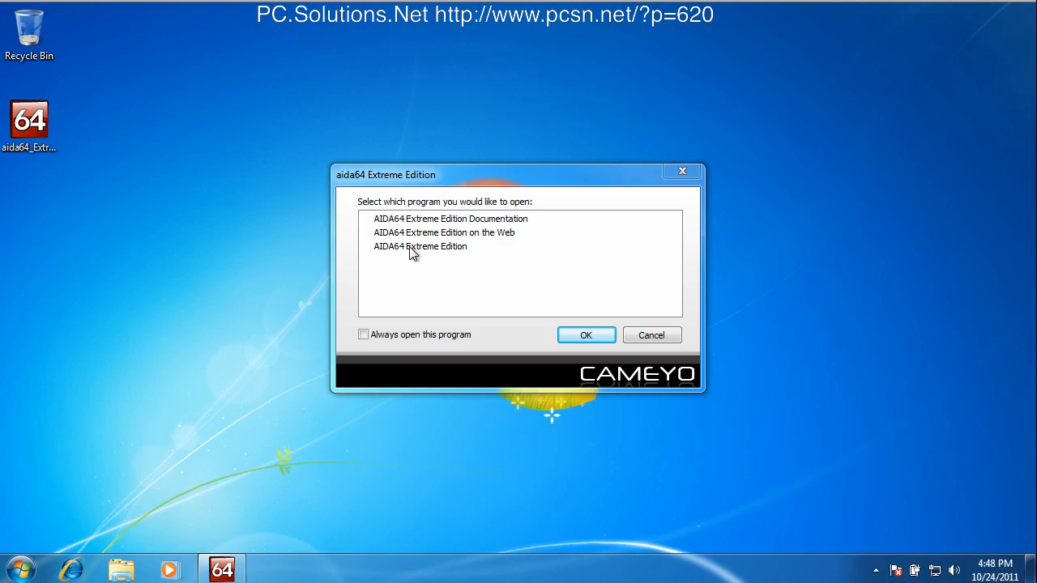
left_click(420, 247)
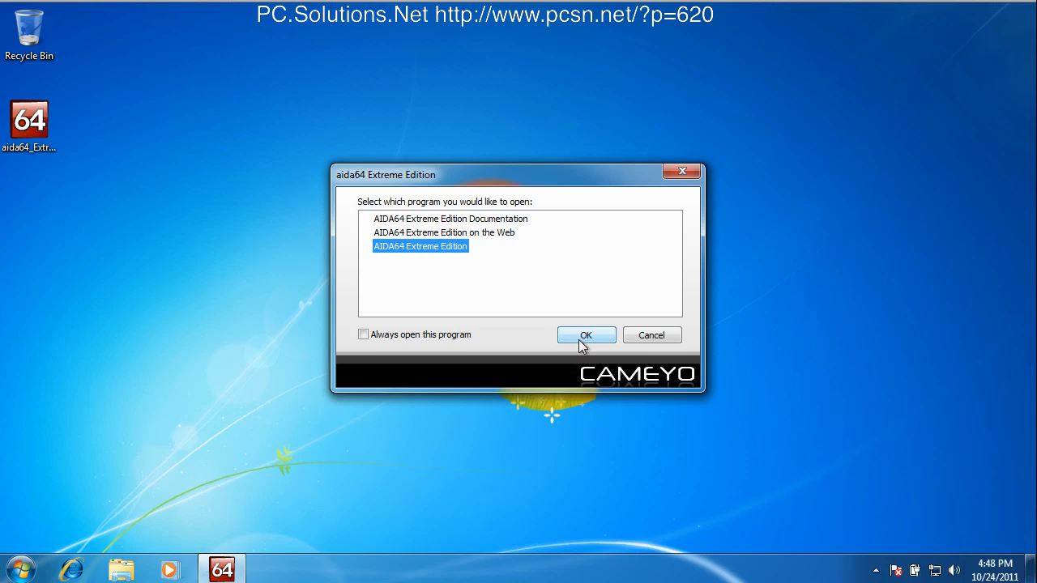
left_click(587, 335)
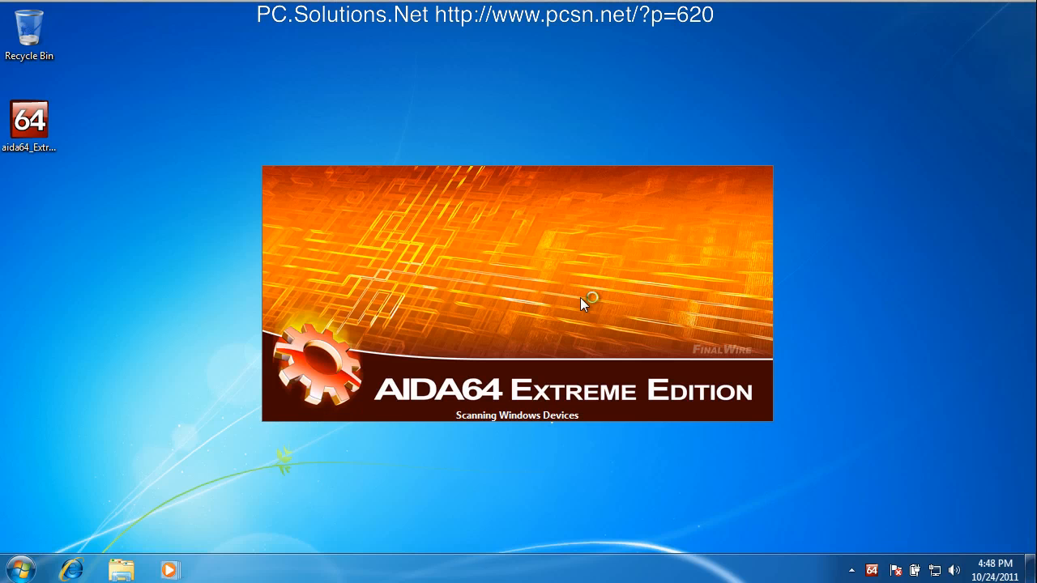
mouse_move(645, 350)
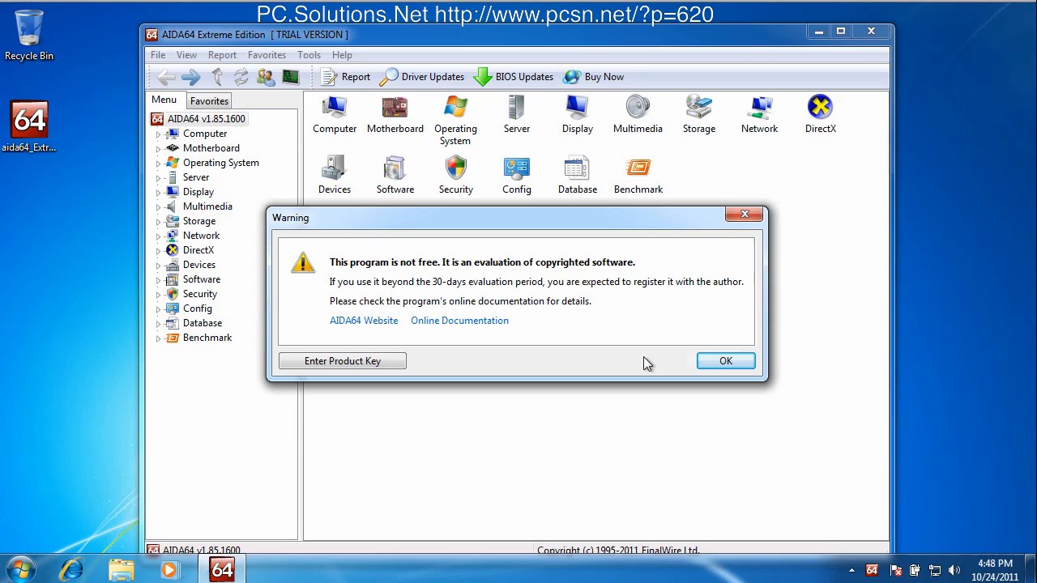
Dismiss AIDA64's trial evaluation warning to reach the main hardware categories window
left_click(726, 360)
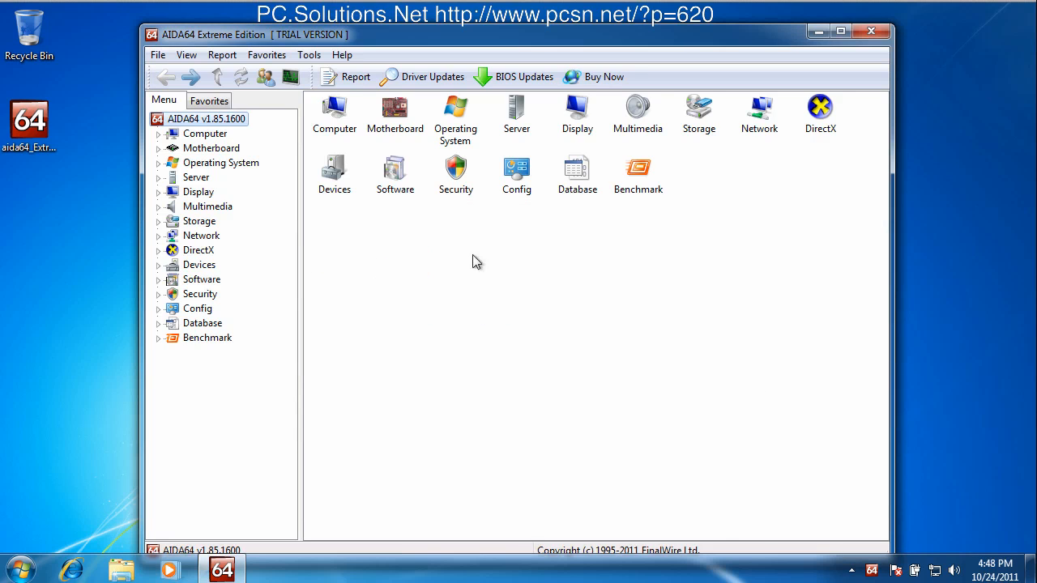
mouse_move(18, 480)
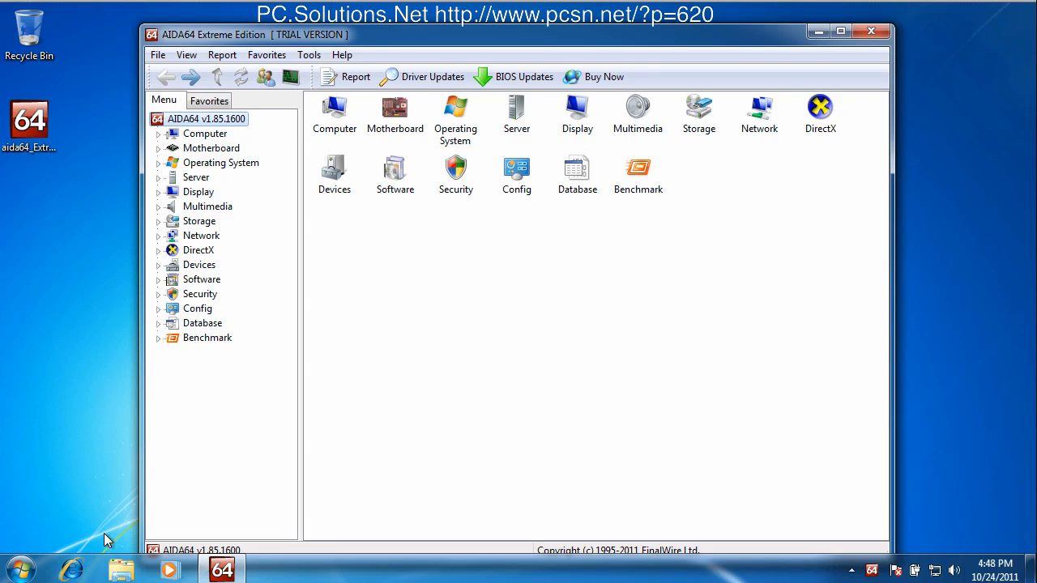
left_click(122, 570)
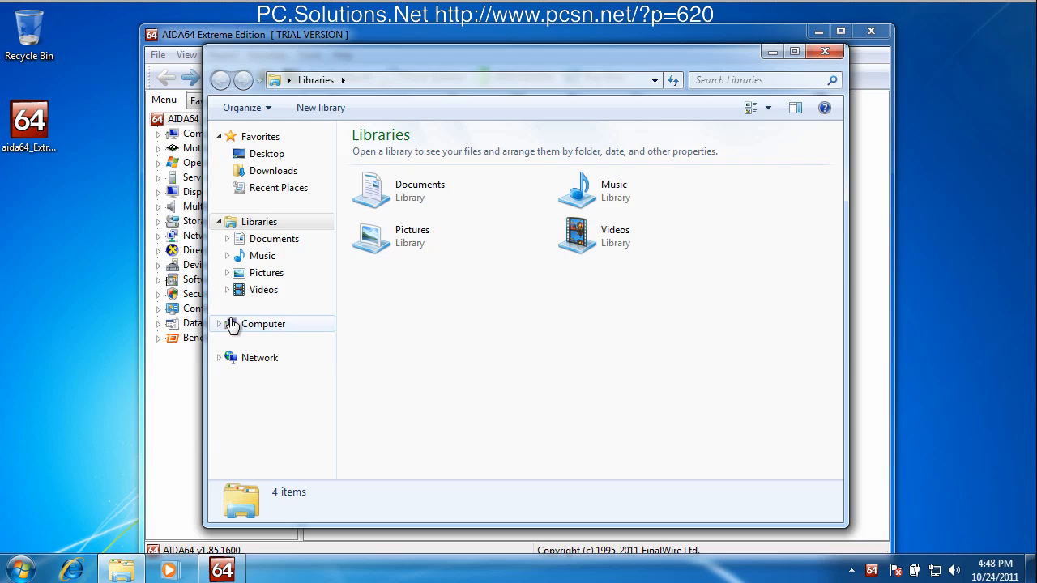
left_click(262, 324)
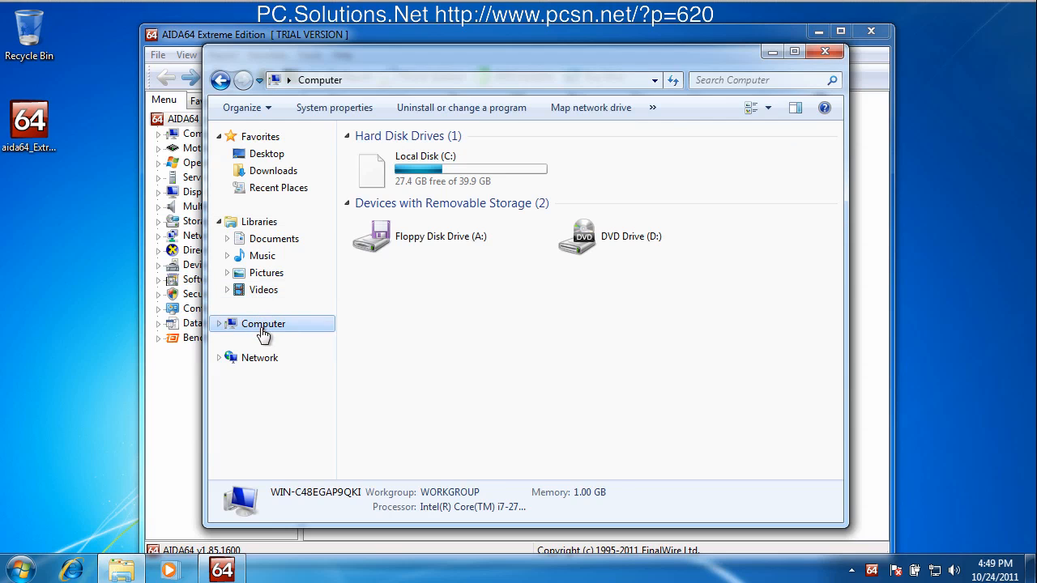
left_click(219, 325)
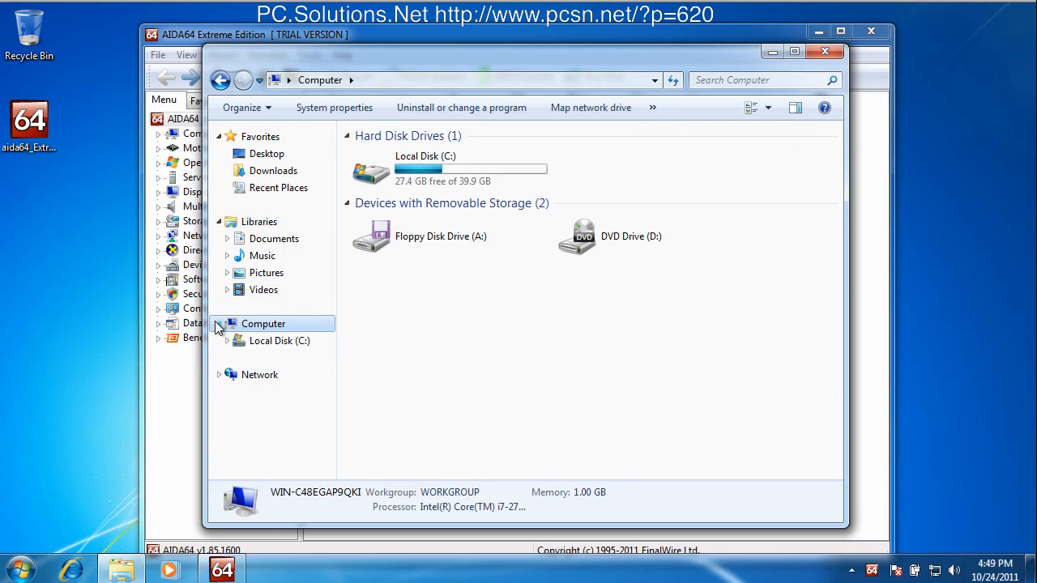
left_click(227, 341)
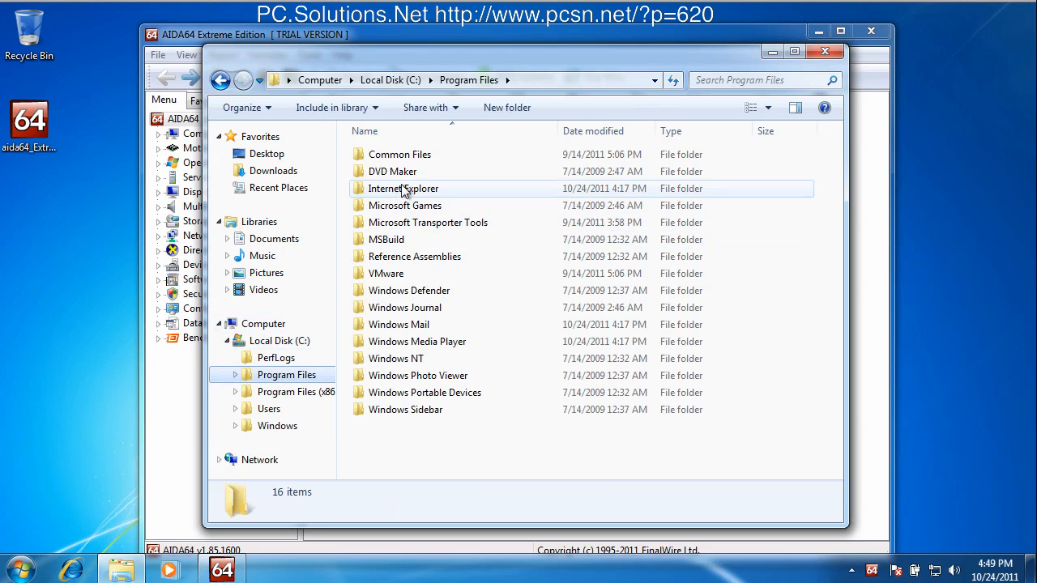
mouse_move(418, 409)
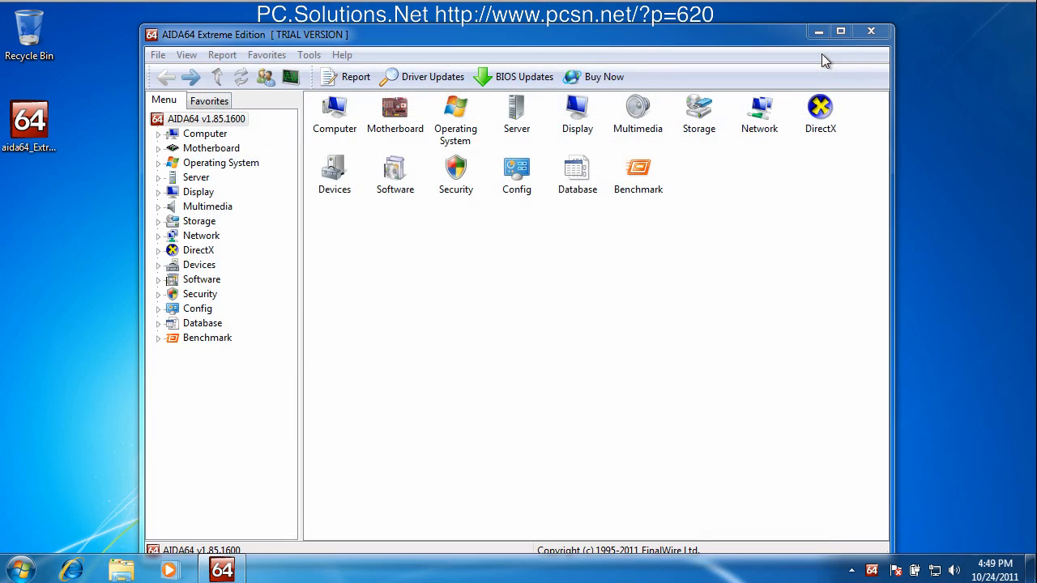
mouse_move(737, 91)
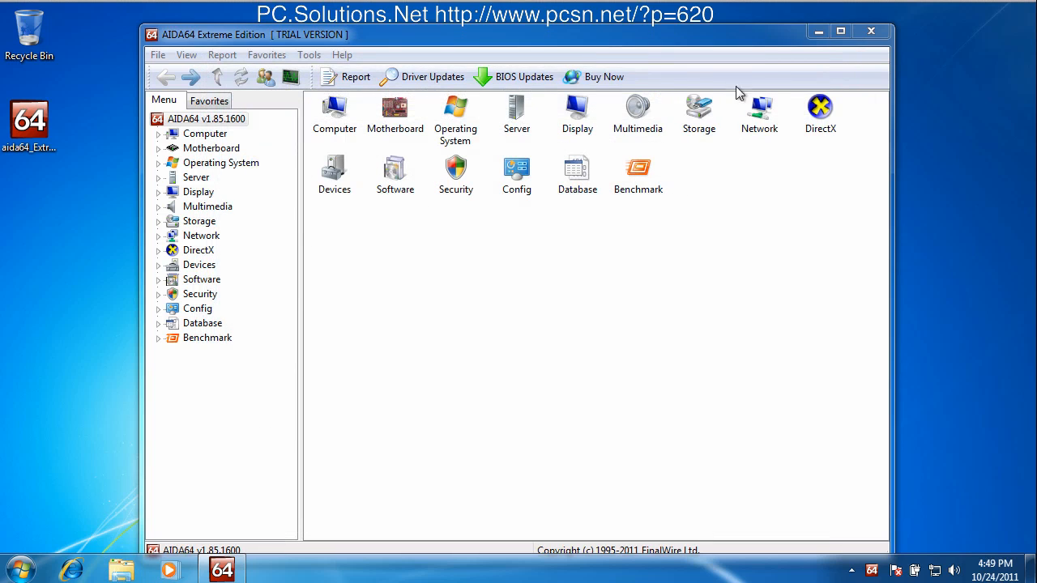
Close AIDA64 and permanently delete aida64_Extreme_Edition.cameyo from the desktop
left_click(872, 32)
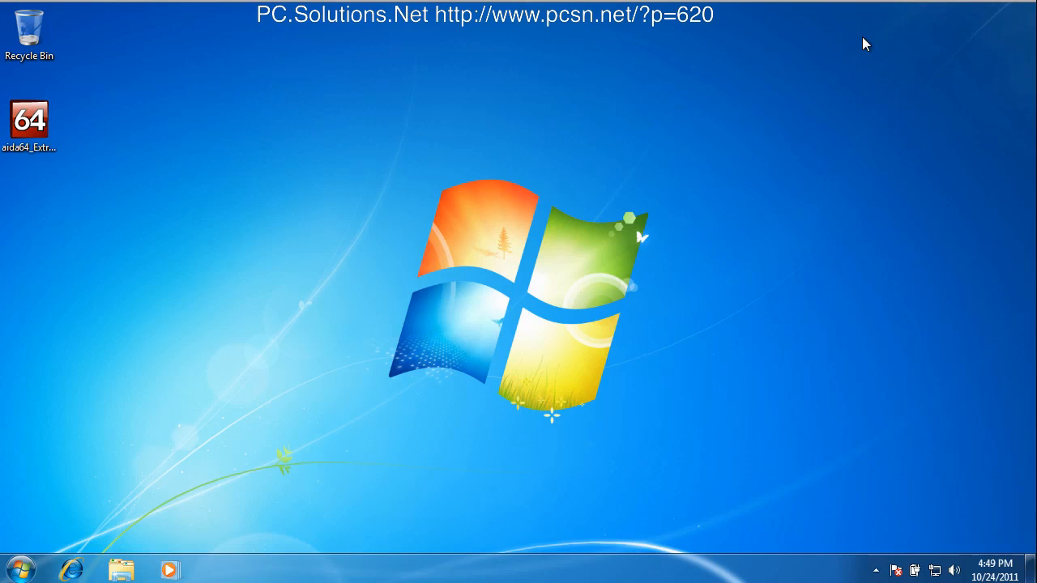
mouse_move(626, 349)
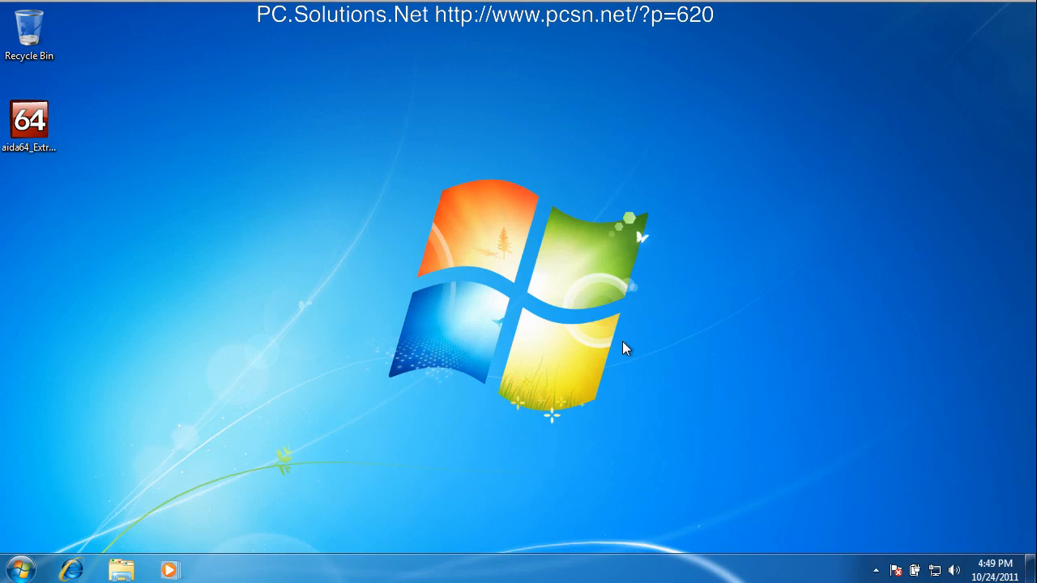
left_click(29, 122)
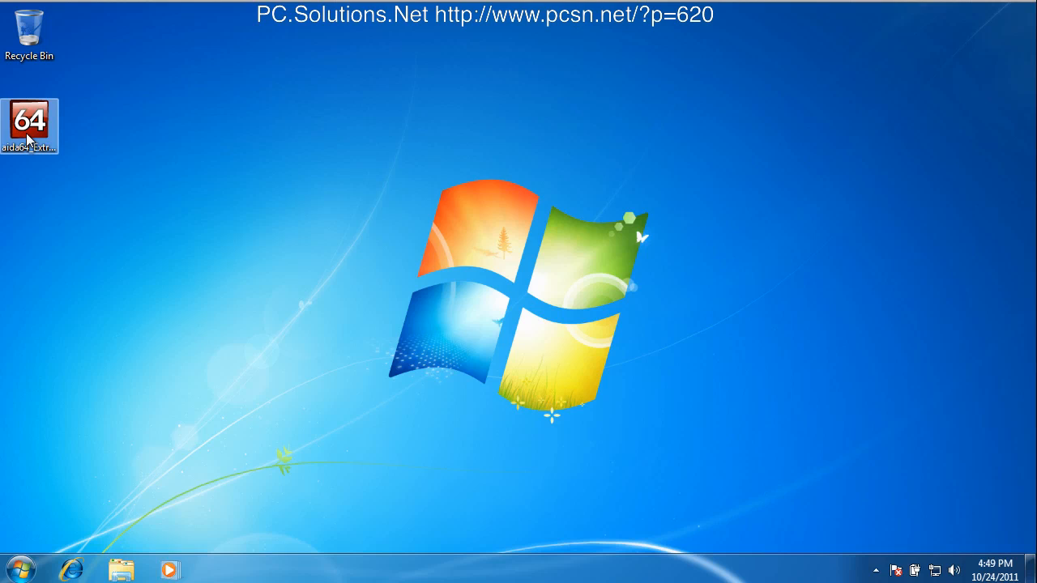
right_click(29, 126)
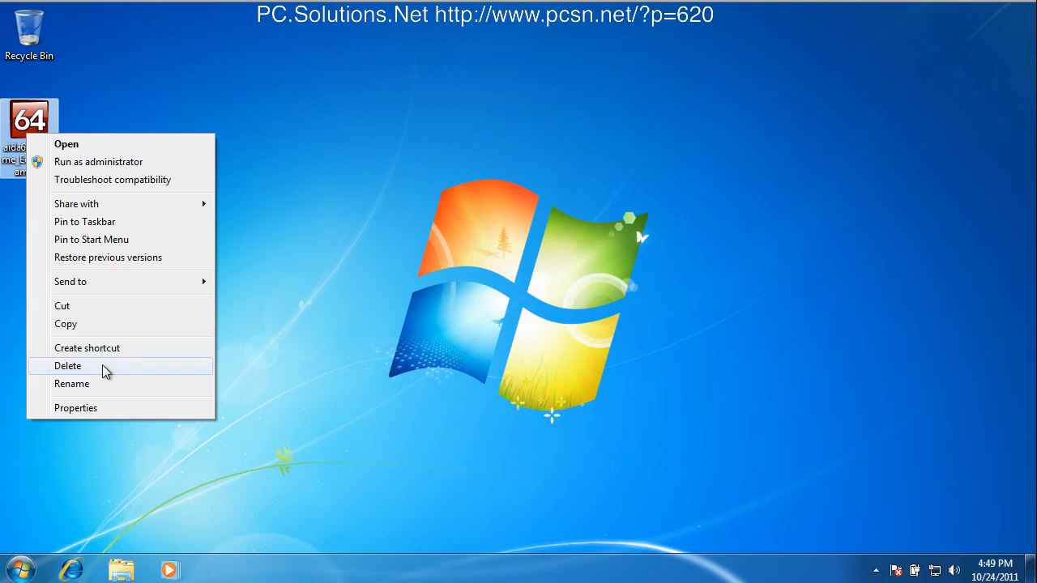
left_click(68, 366)
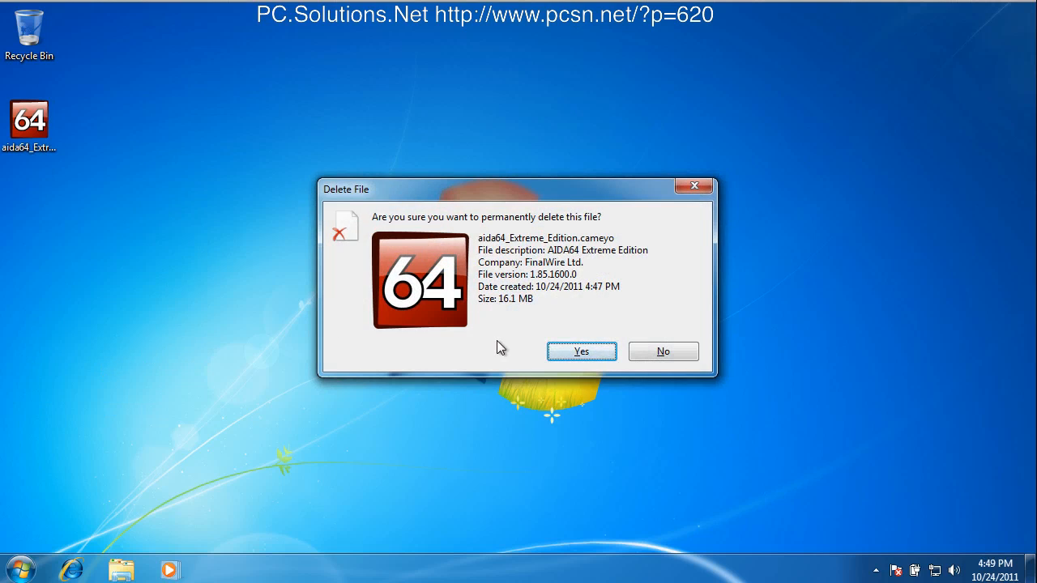
left_click(580, 350)
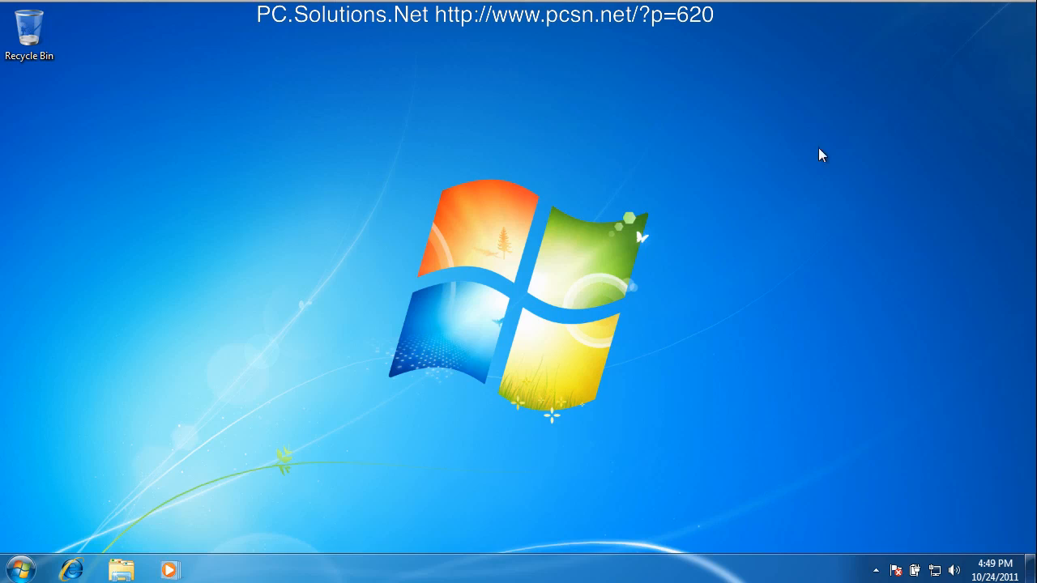
mouse_move(898, 113)
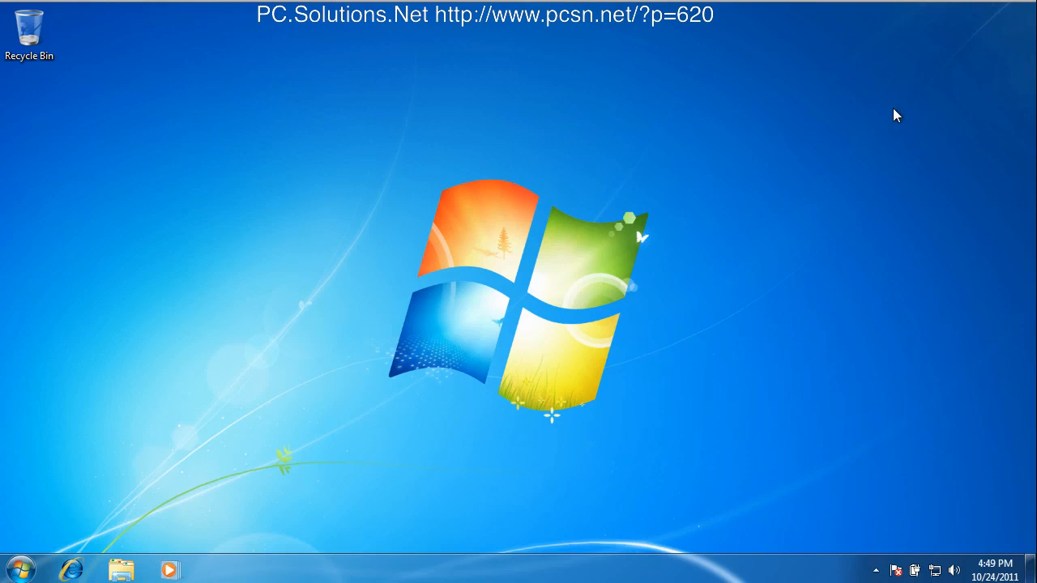